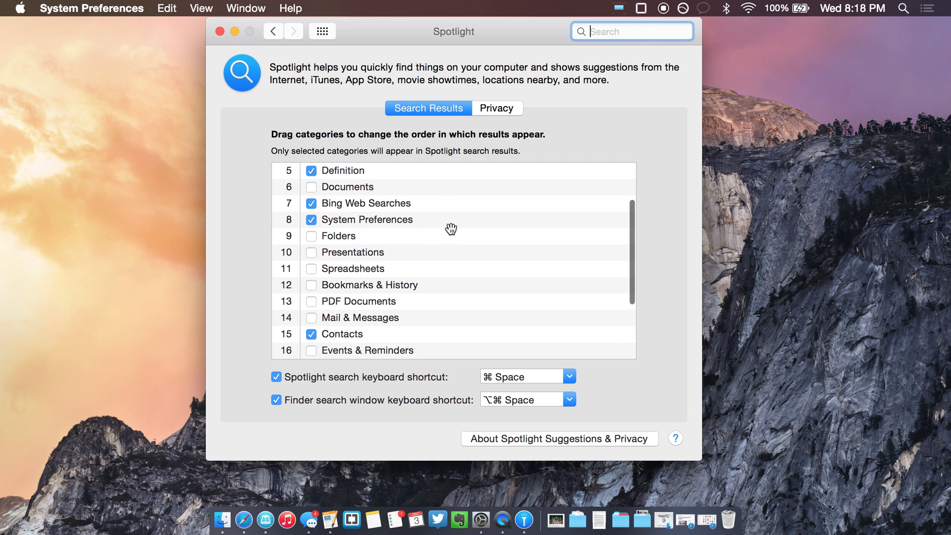
Step: Scroll the Spotlight search results category list to view categories 11 through 22
scroll("down", 3)
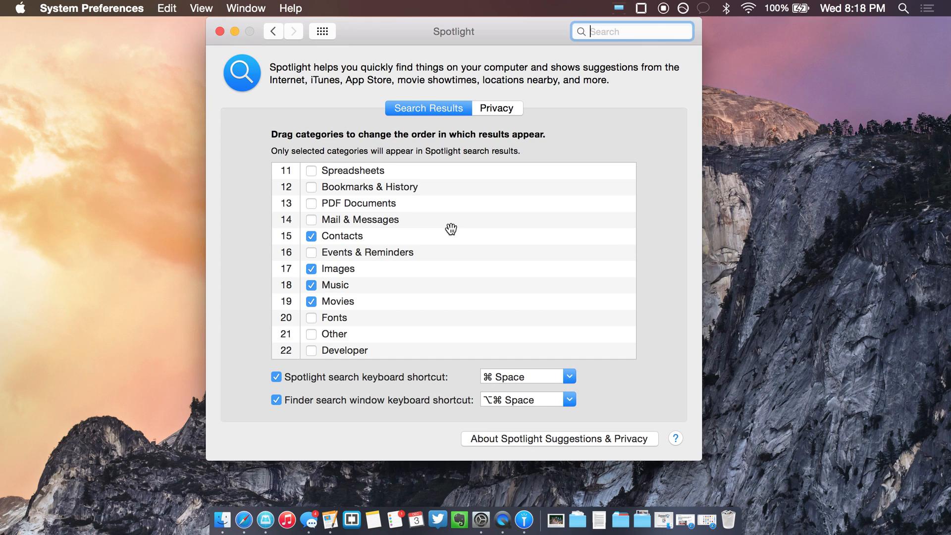
mouse_move(476, 348)
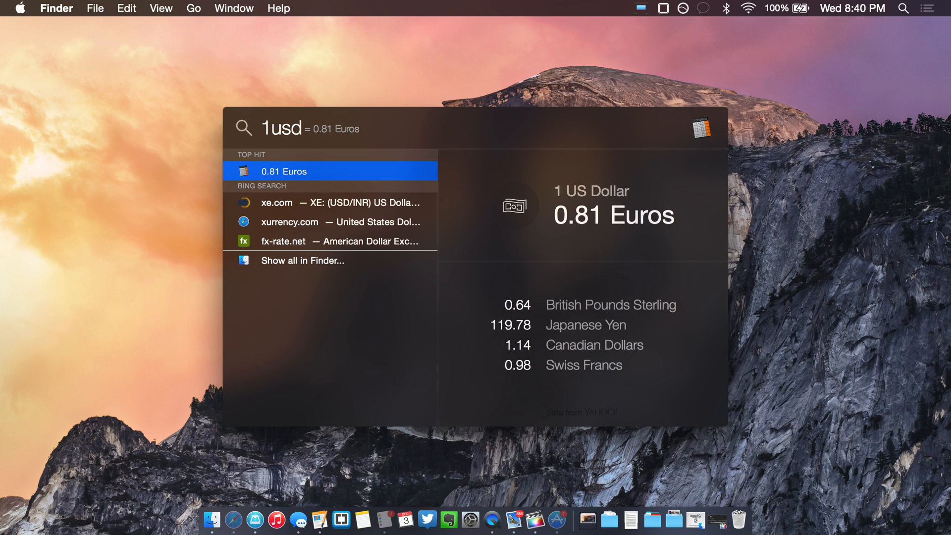
Step: Query 'the wolf of wallstreet', then browse Flashlight's search-related plugins in the catalogue
type("the wolf of wallstreet")
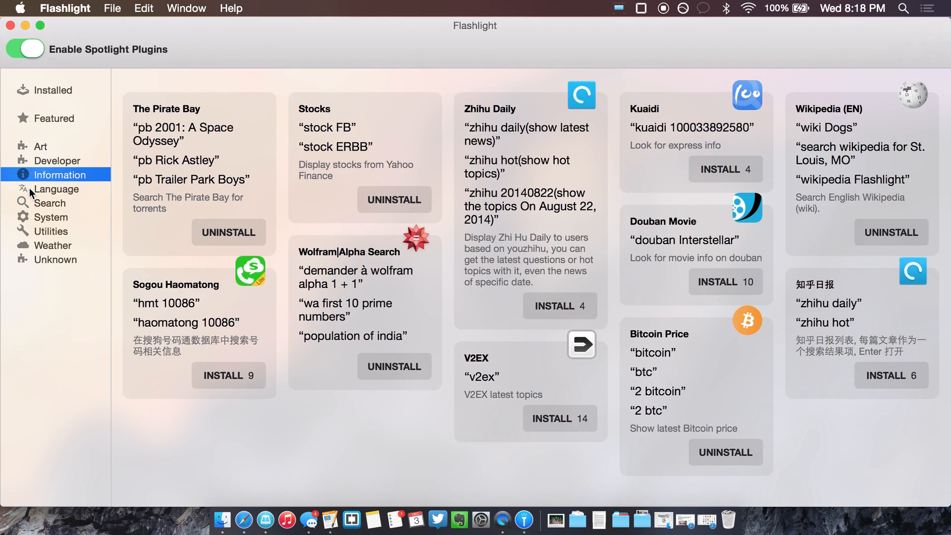
left_click(50, 202)
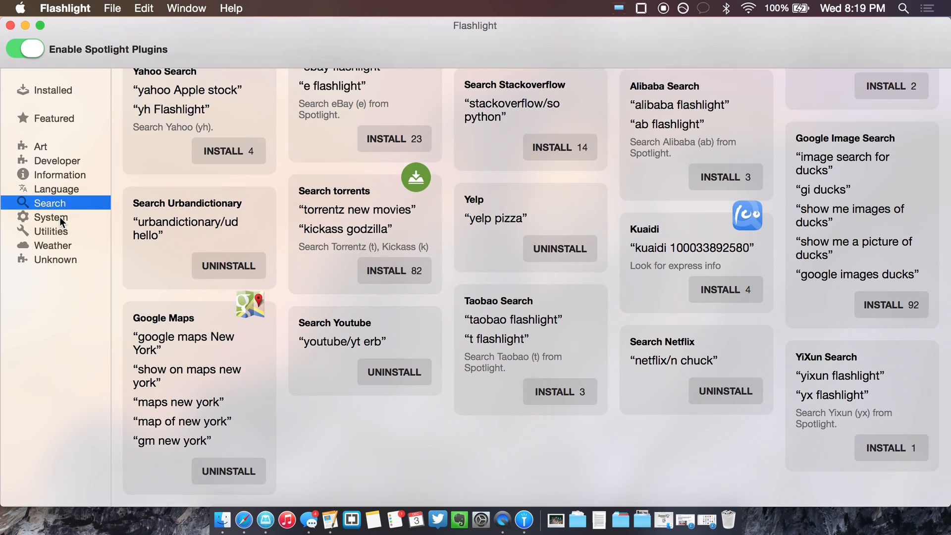
left_click(53, 245)
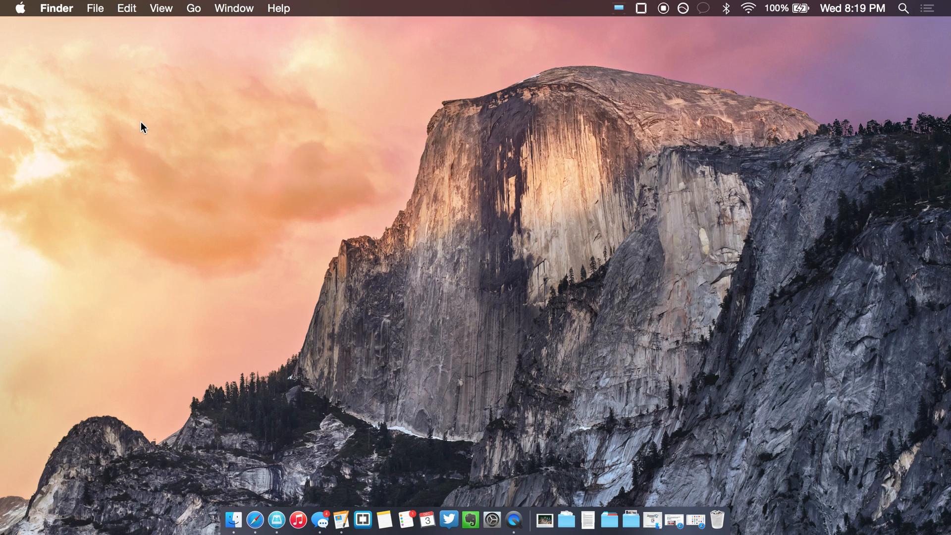
Step: Preview plugin results for 'yt seven minute workout' and 'yelp paseo'
type("yt s")
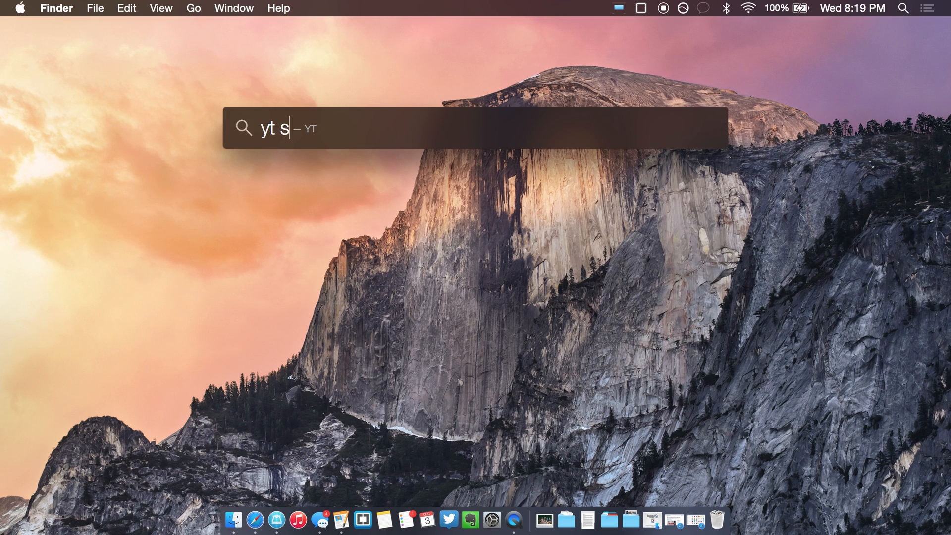
type("even minute workout")
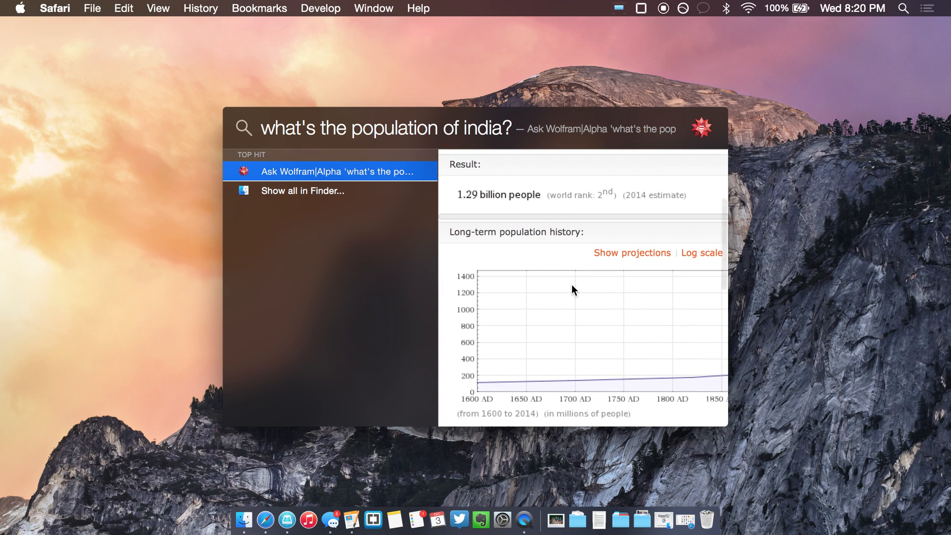
type("yelp paseo")
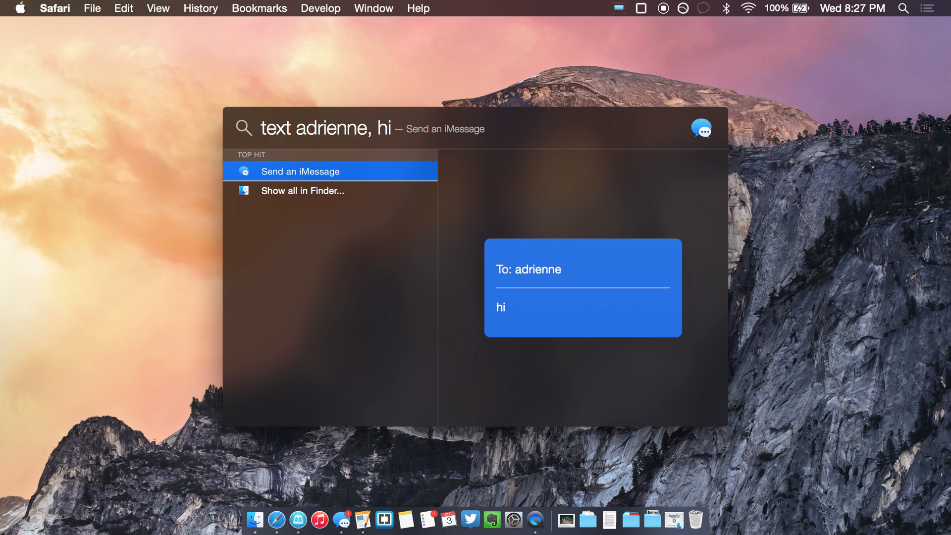
Step: Show Google Images results for cats, then query 'remind me to take out the trash'
type("gi cats")
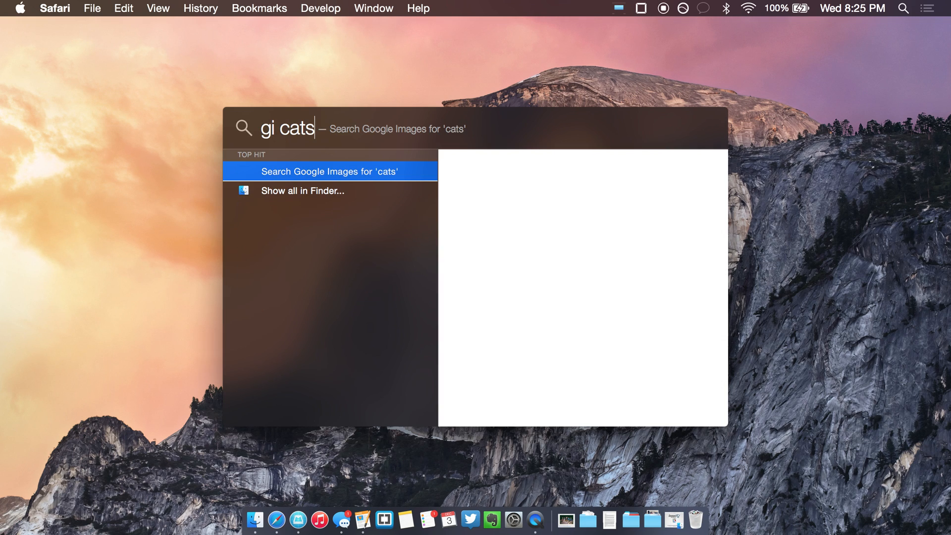
left_click(330, 171)
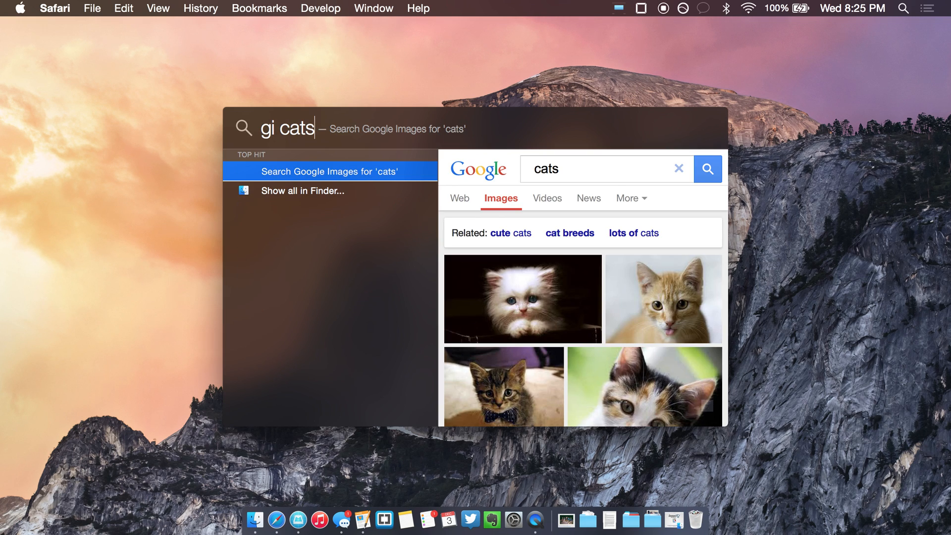
type("remind me to take out the trash")
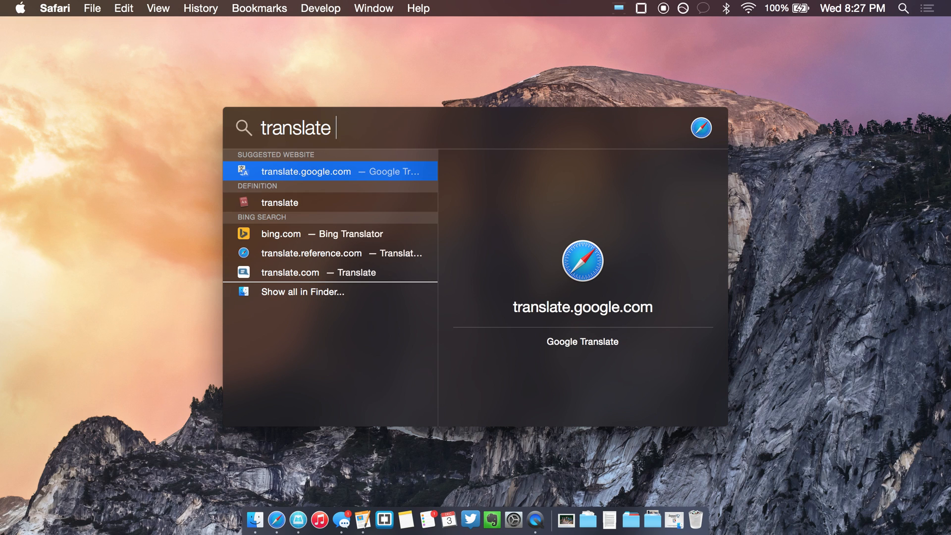
Step: Query 'descansar to english', 'pb six feet under' and 'map of seattle', then begin 'imdb'
type("descansar to english")
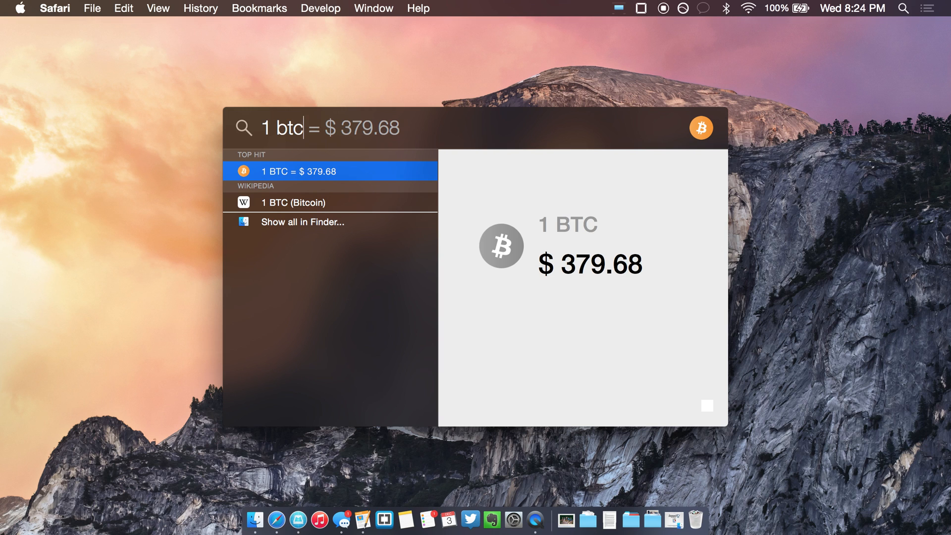
type("pb six feet under")
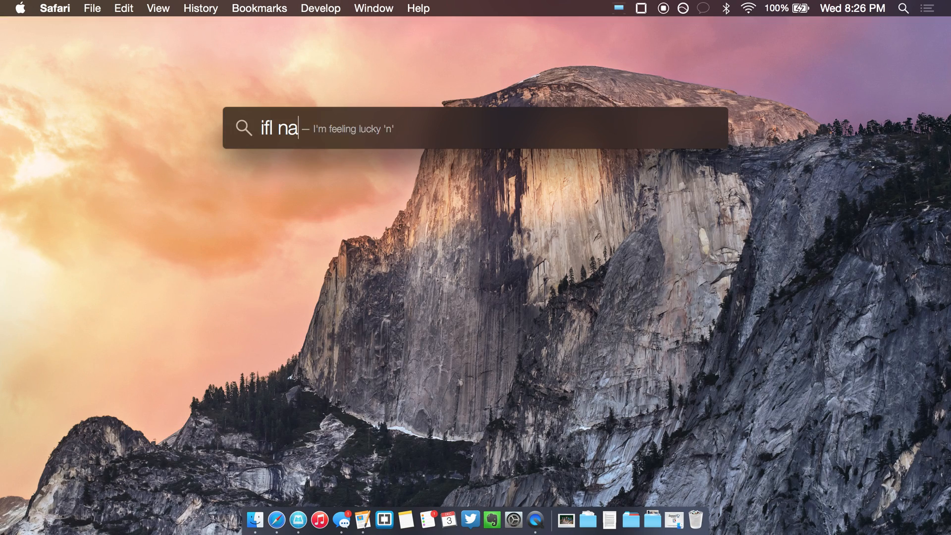
type("map of seattle")
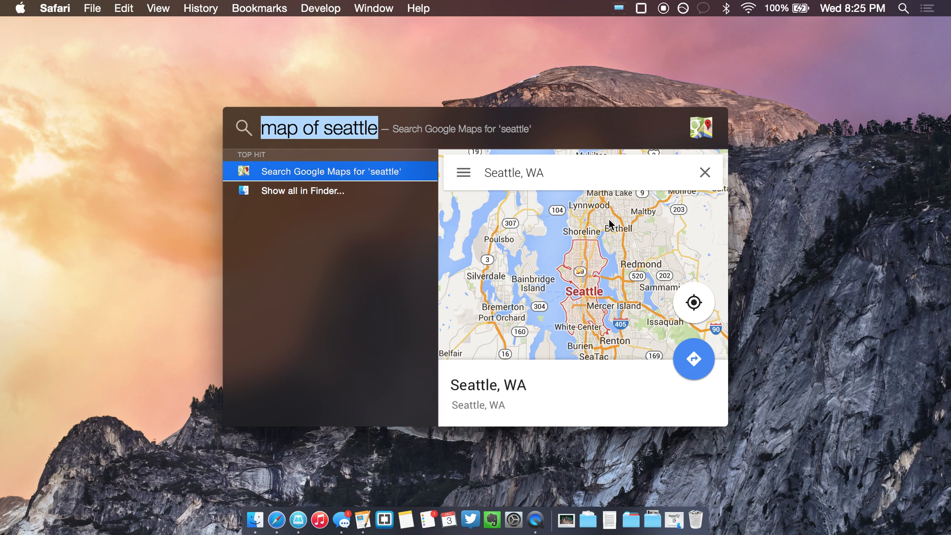
type("imdb")
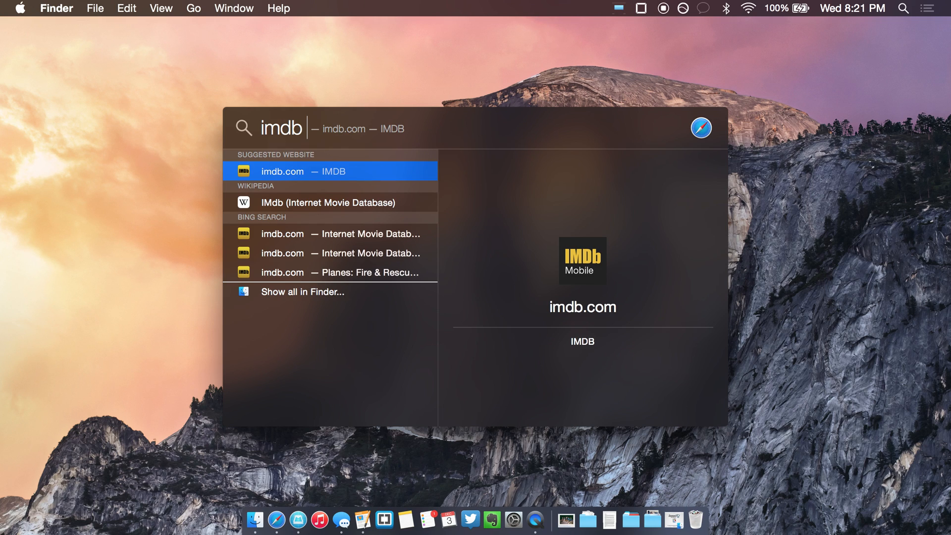
Step: Search IMDB for 'wolf of wallstreet' and select The Wolf of Wall Street (2013)
type("wolf of wallstree")
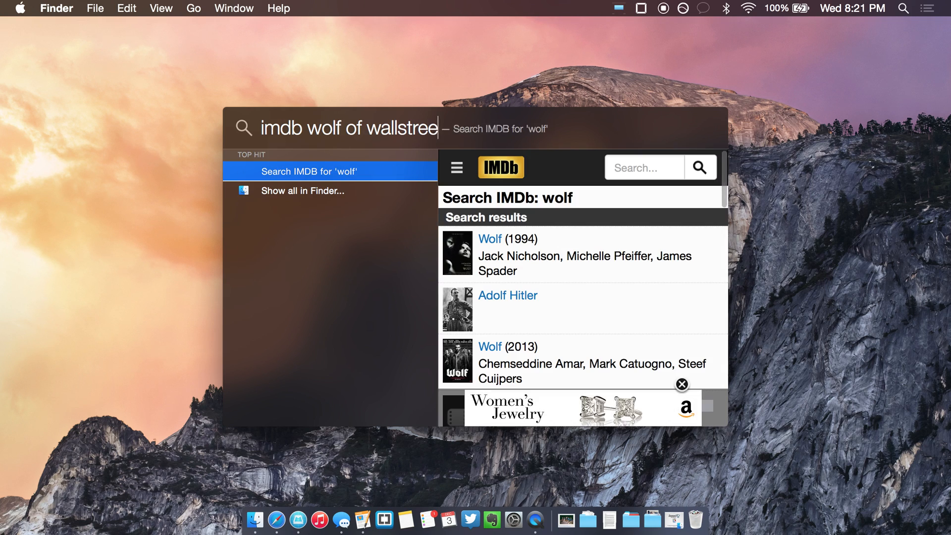
type("t")
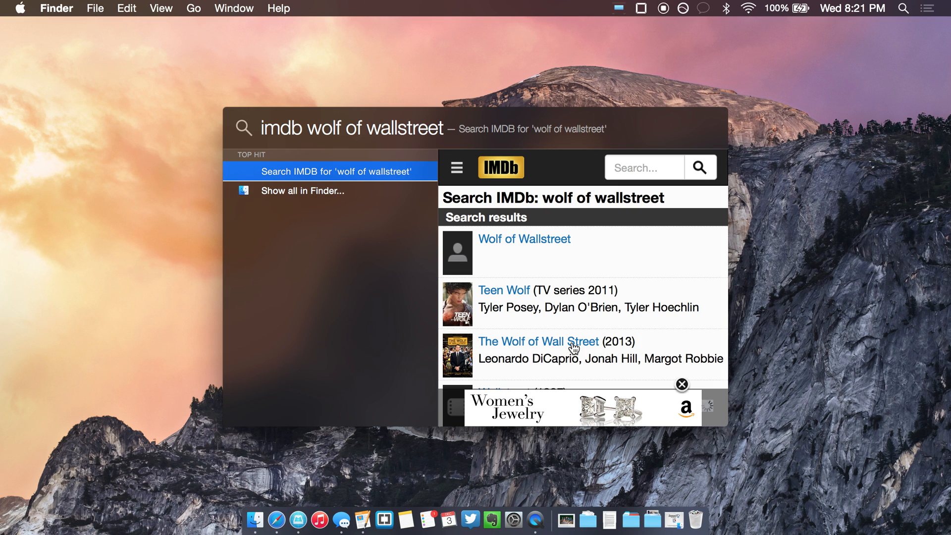
left_click(336, 171)
type("amazon")
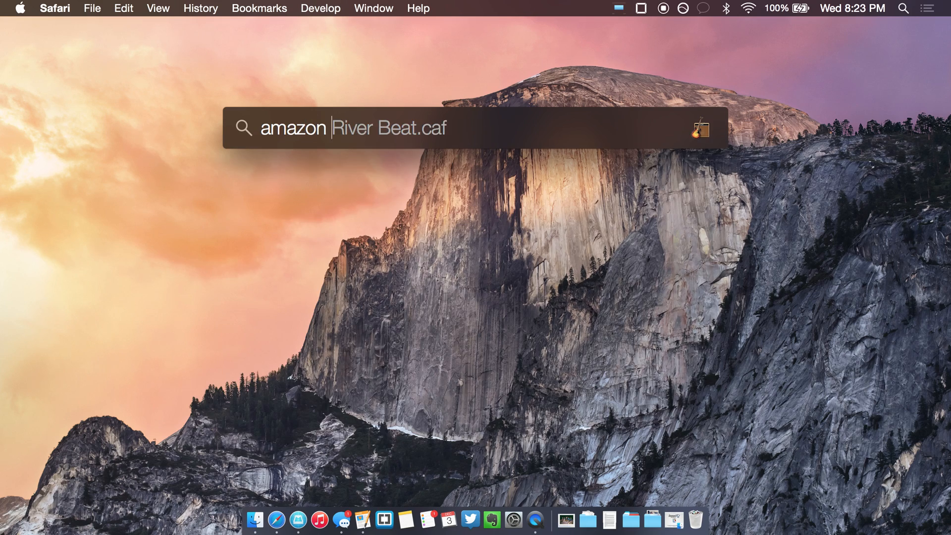
Step: Preview weather forecasts for Seattle (38°F, clear) and Brooklyn (40°F, clear)
type("whats the weather in seattle")
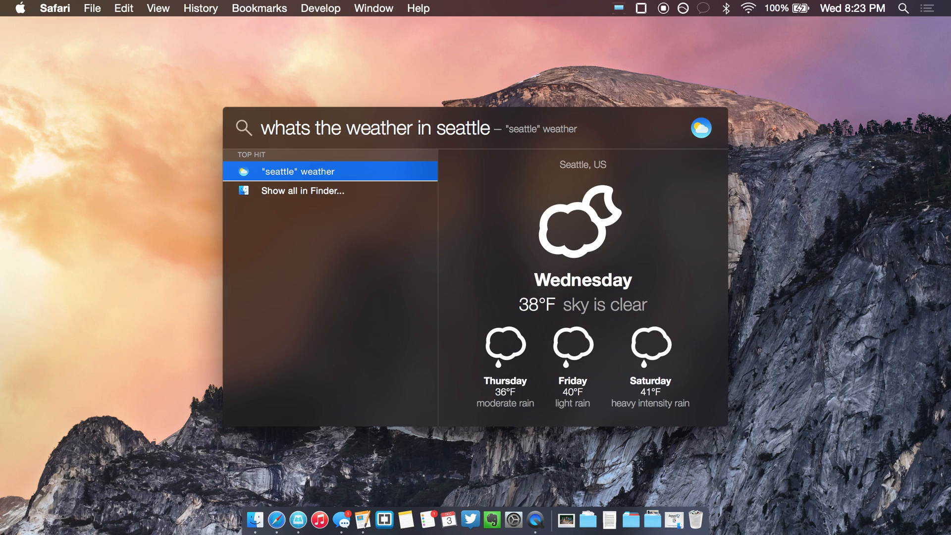
type("weather bro")
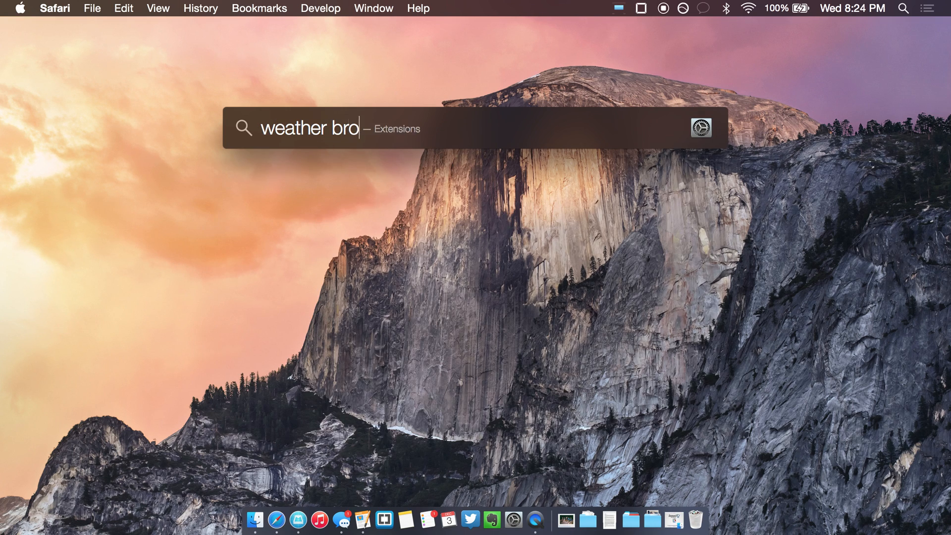
type("oklyn")
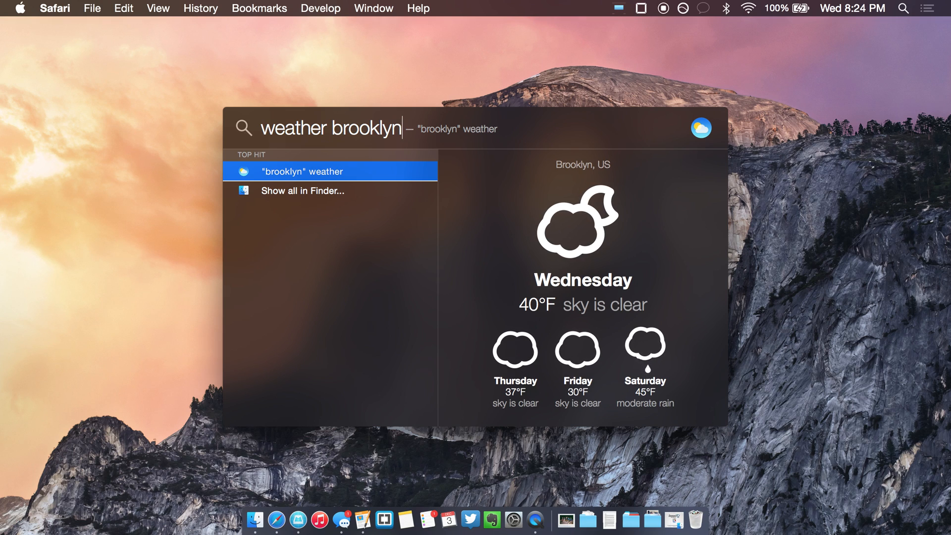